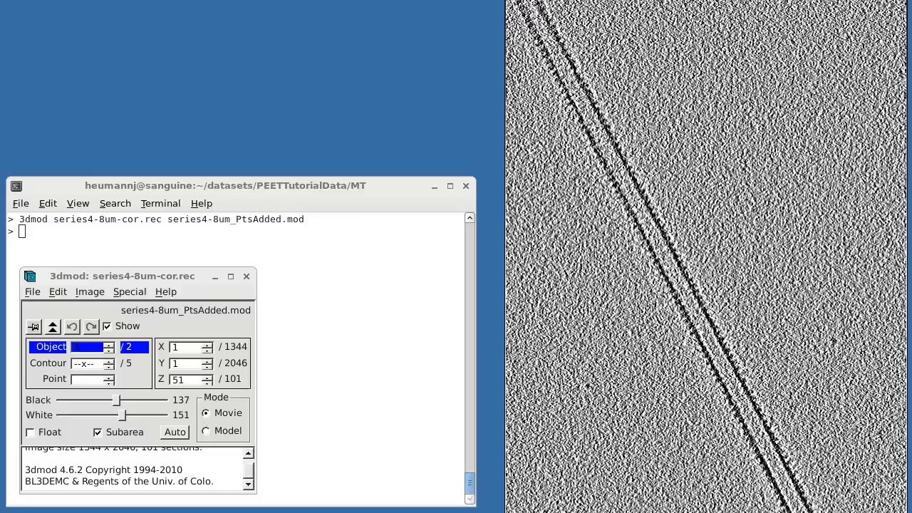
# Browse Edit > Object > Type for the PtsAdded model in 3dmod.
pyautogui.click(58, 292)
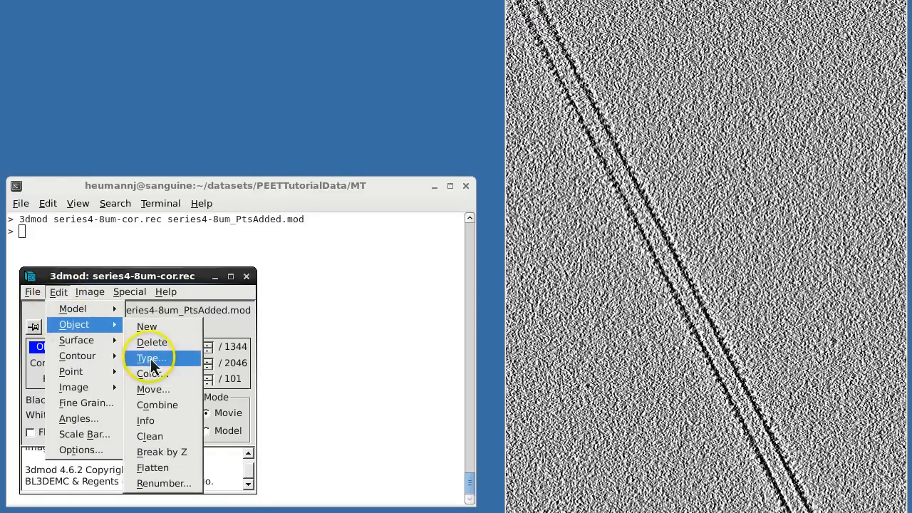
pyautogui.click(150, 358)
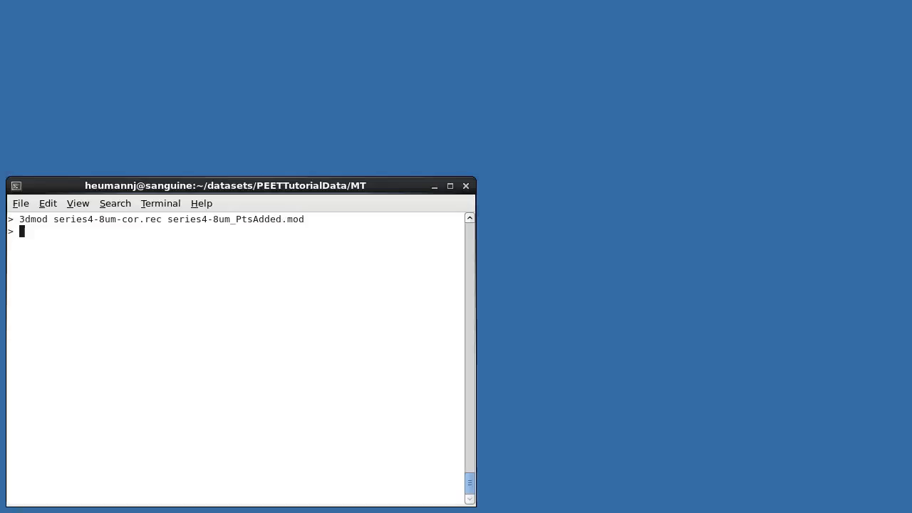
# Launch 3dmod on series4-8um-cor.rec with the ampExample.mod example model.
pyautogui.write('3dmod se')
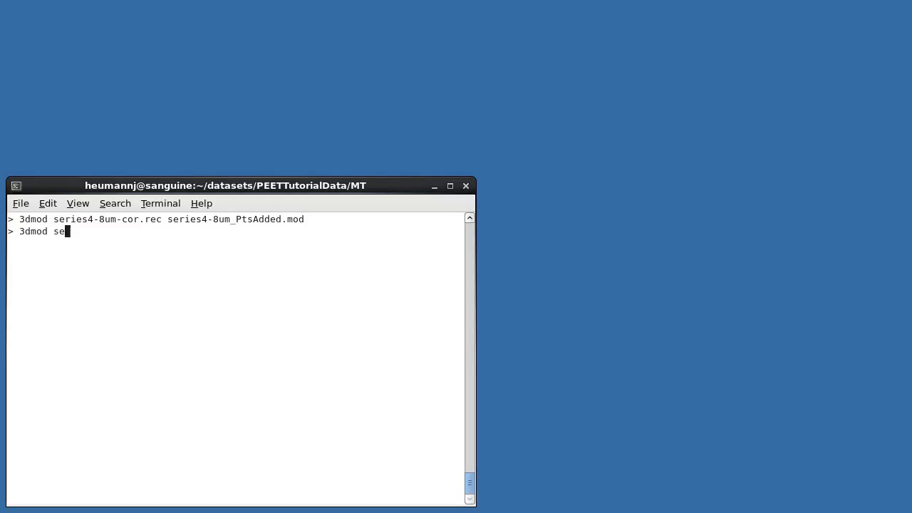
pyautogui.press('Return')
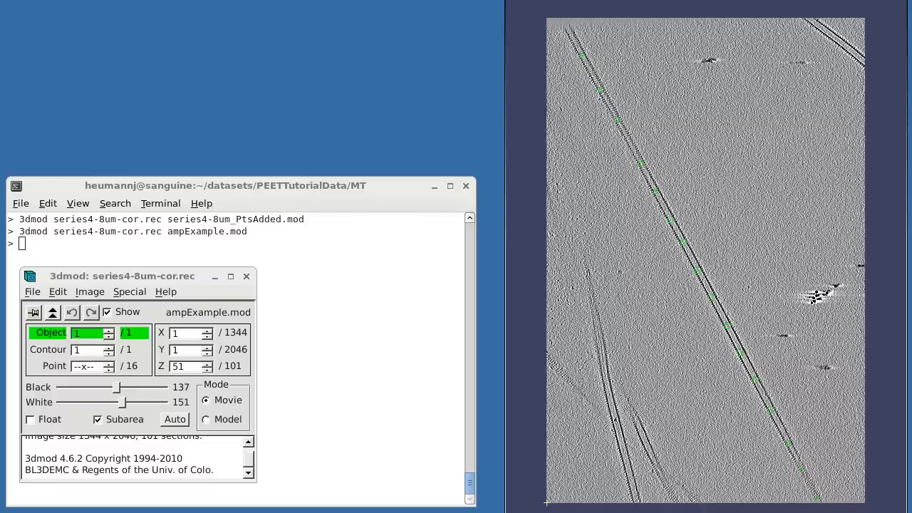
pyautogui.moveTo(246, 277)
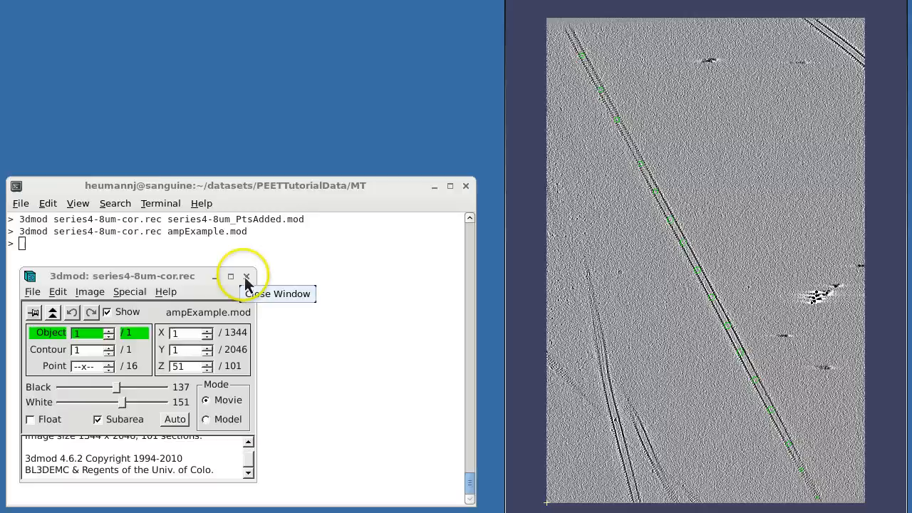
# Check the header pixel spacing, then run addModPts on ampExample.mod with spacing 9.
pyautogui.click(246, 276)
pyautogui.write('header series4-8um-')
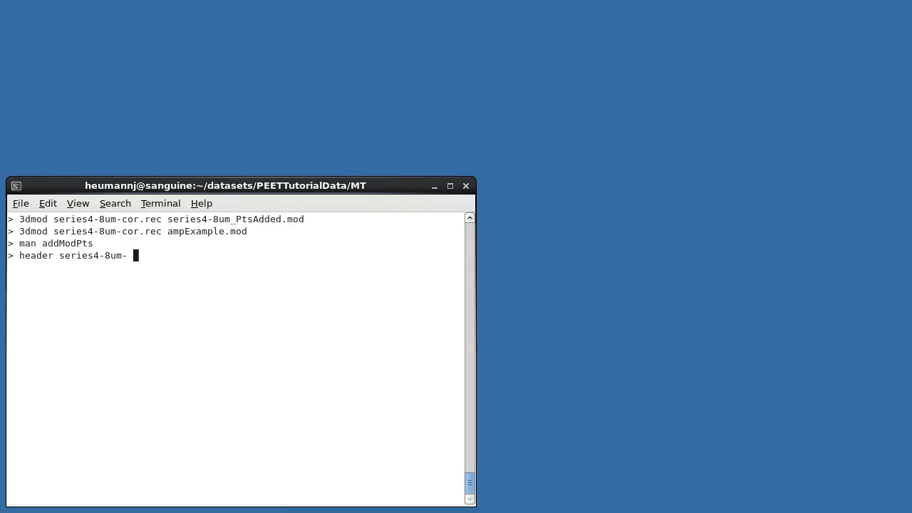
pyautogui.press('Return')
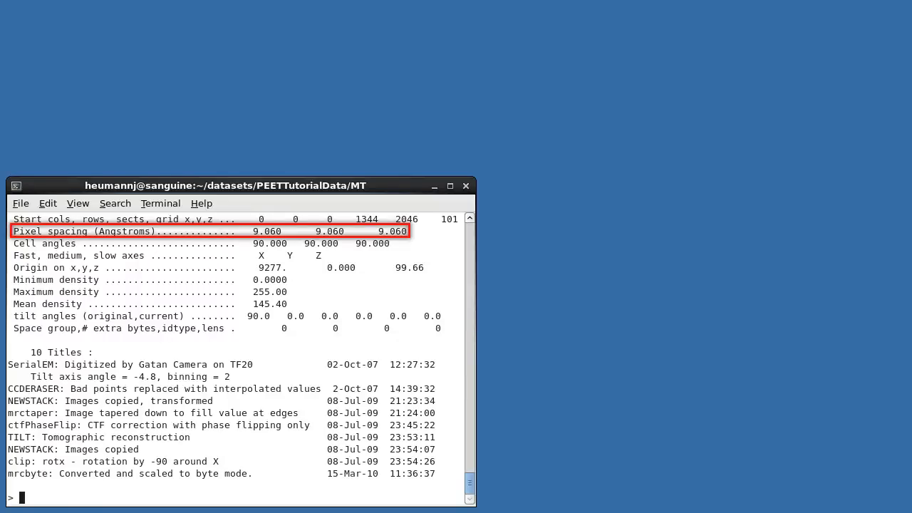
pyautogui.write('addModPts ampExample.mod 9')
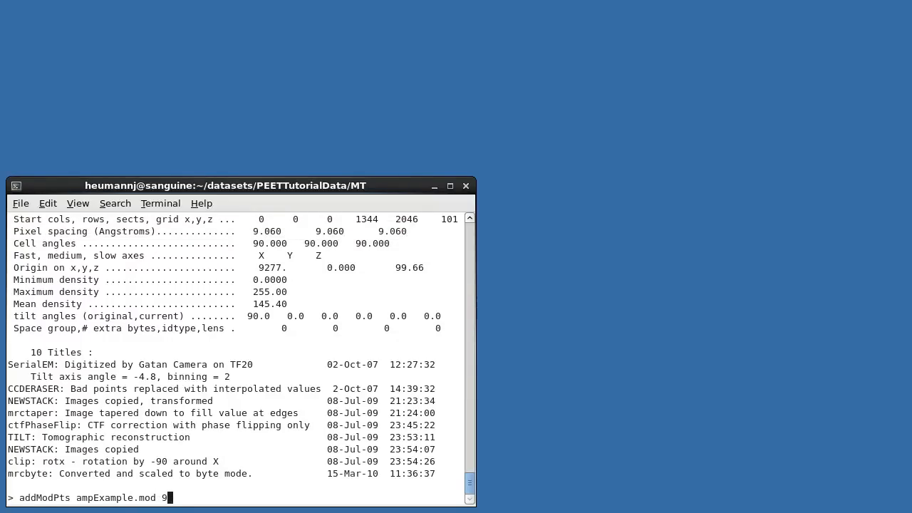
pyautogui.press('Return')
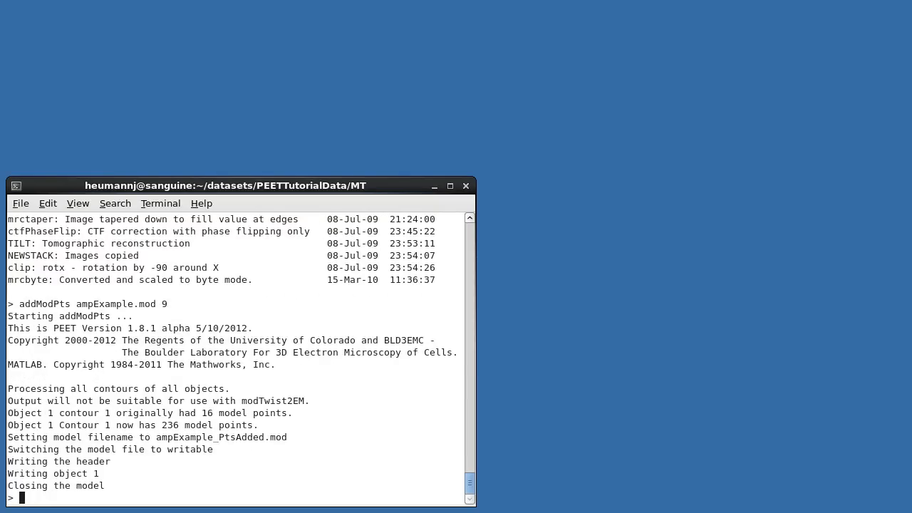
pyautogui.write('3dmod series4-8um-cor.rec ampExample_PtsAdded.mod')
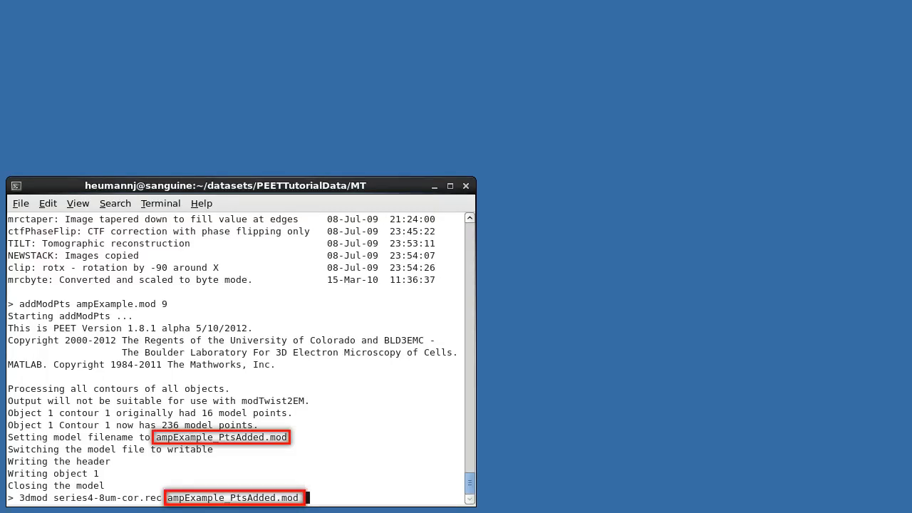
# View the densified ampExample_PtsAdded.mod in 3dmod.
pyautogui.press('Return')
pyautogui.write('etomo series4_8um.epe')
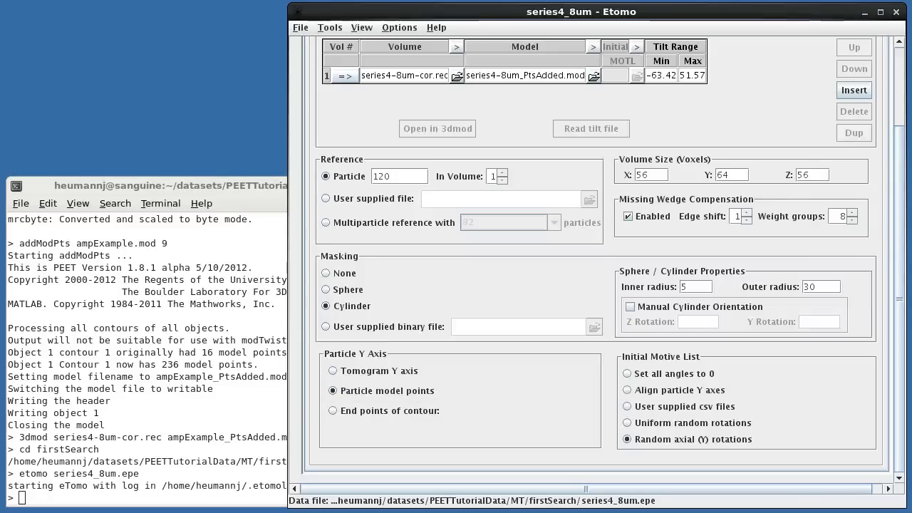
pyautogui.click(333, 410)
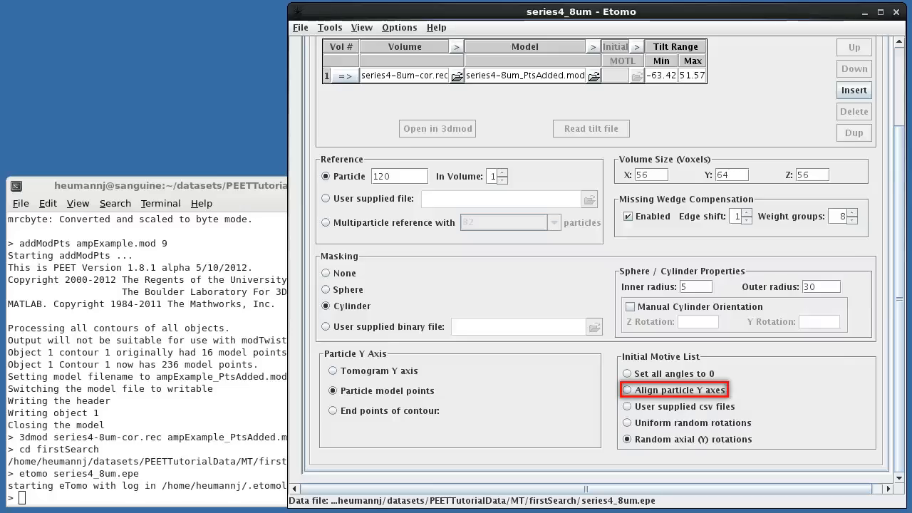
pyautogui.click(632, 439)
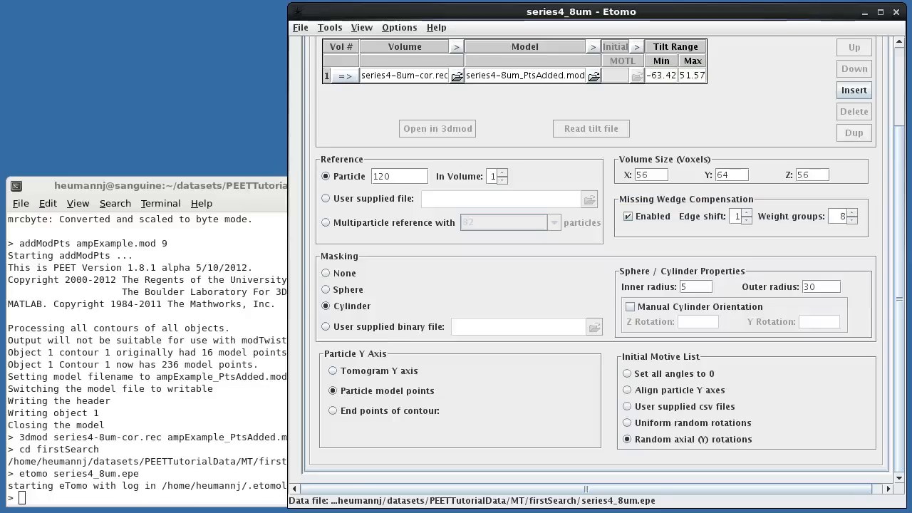
pyautogui.click(326, 306)
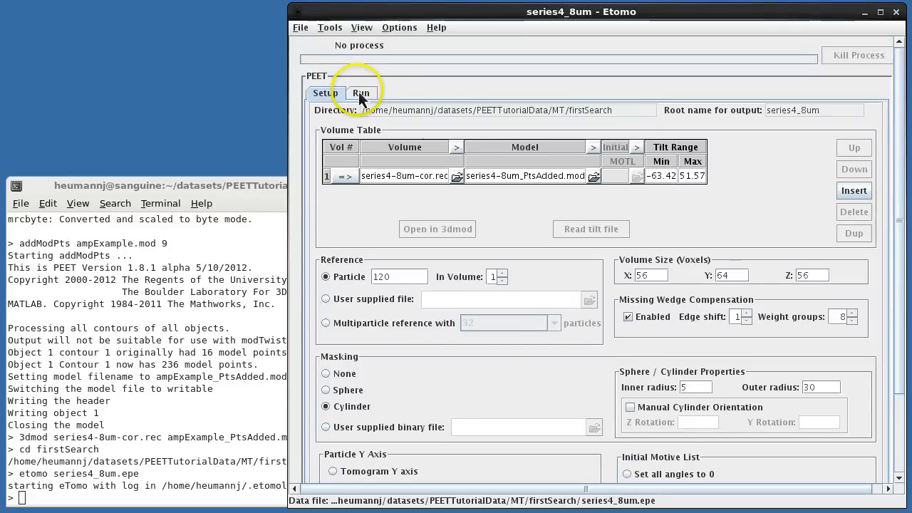
# Show the Run page with the four-iteration table and particle counts 100–200 plus 242.
pyautogui.click(362, 92)
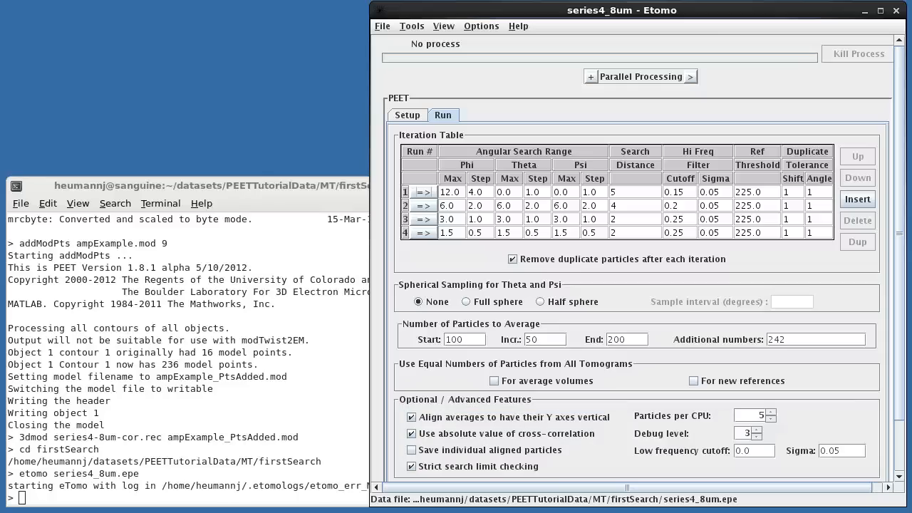
pyautogui.click(412, 466)
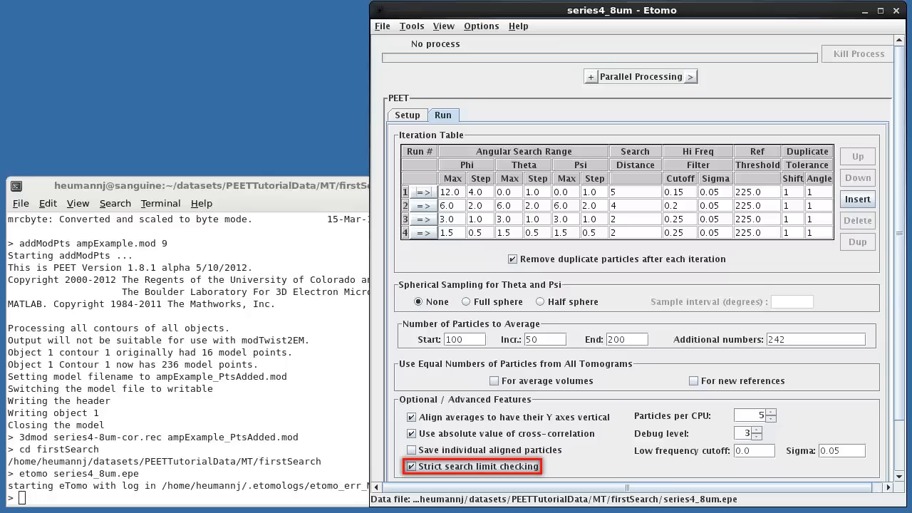
pyautogui.click(450, 191)
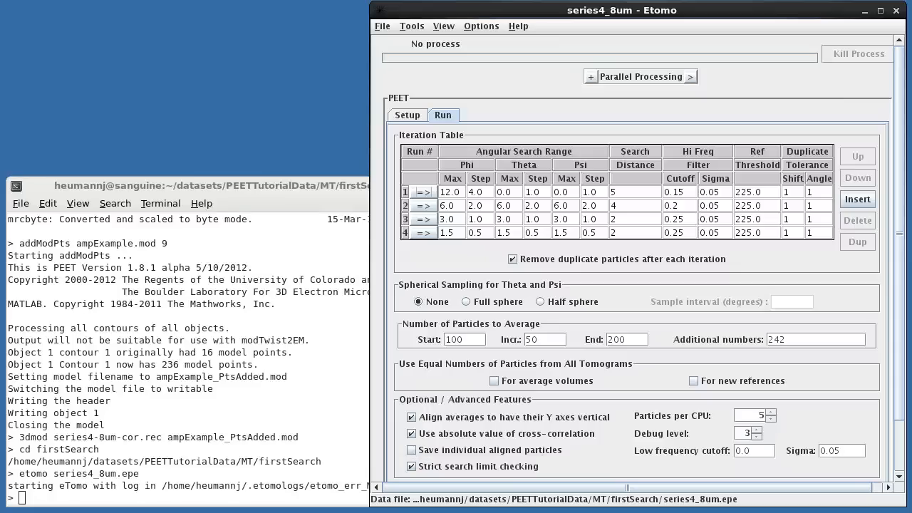
pyautogui.scroll(-3)
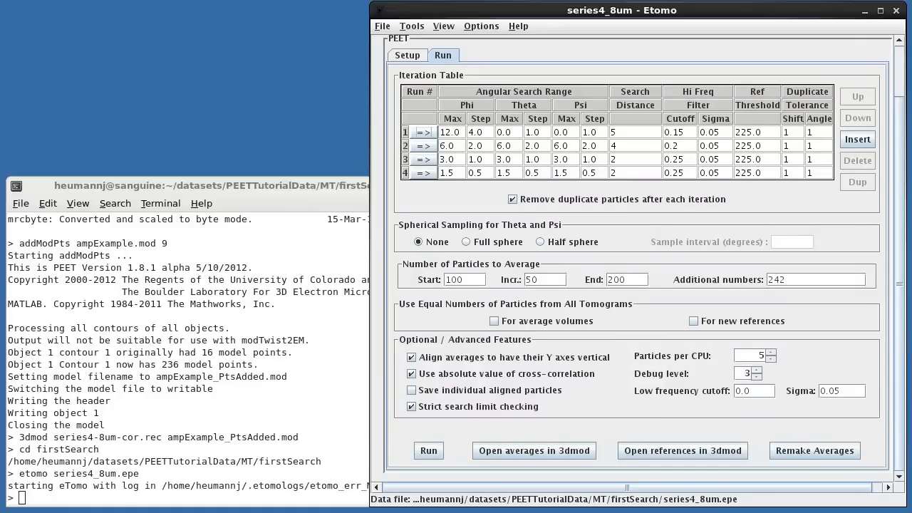
pyautogui.click(683, 451)
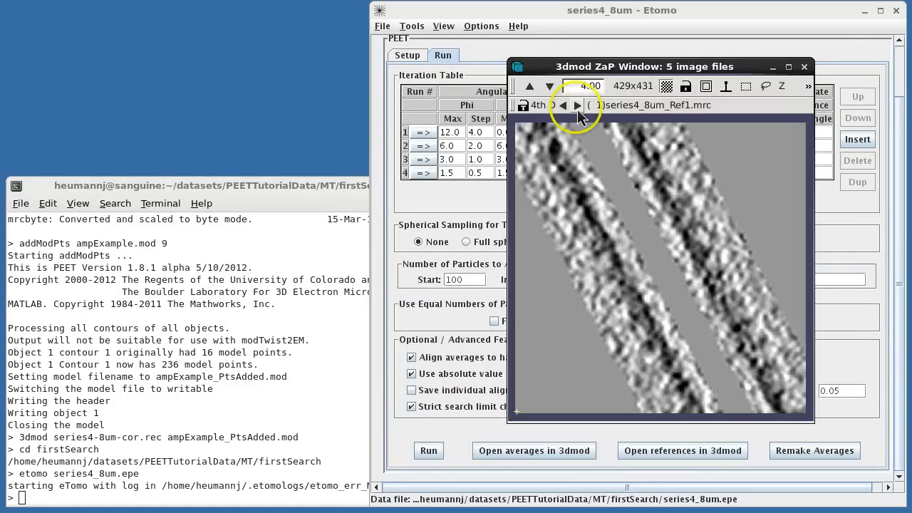
pyautogui.click(578, 105)
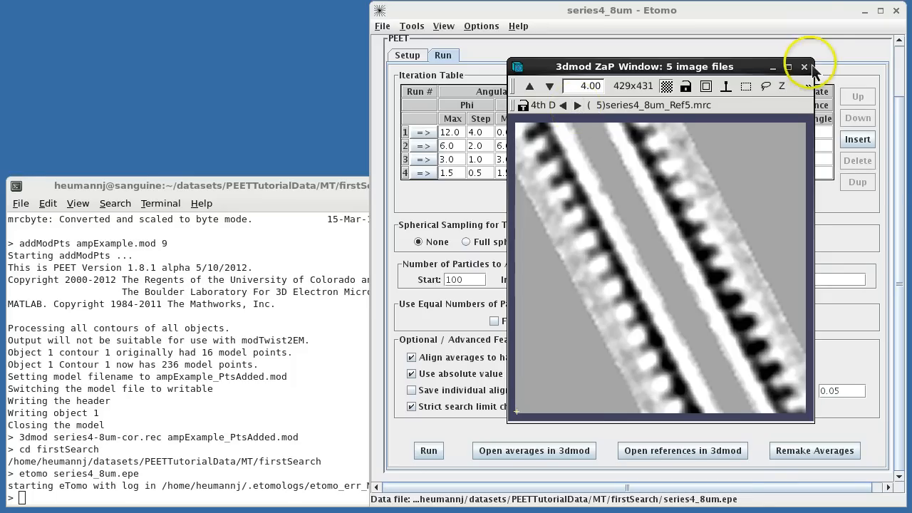
pyautogui.click(805, 66)
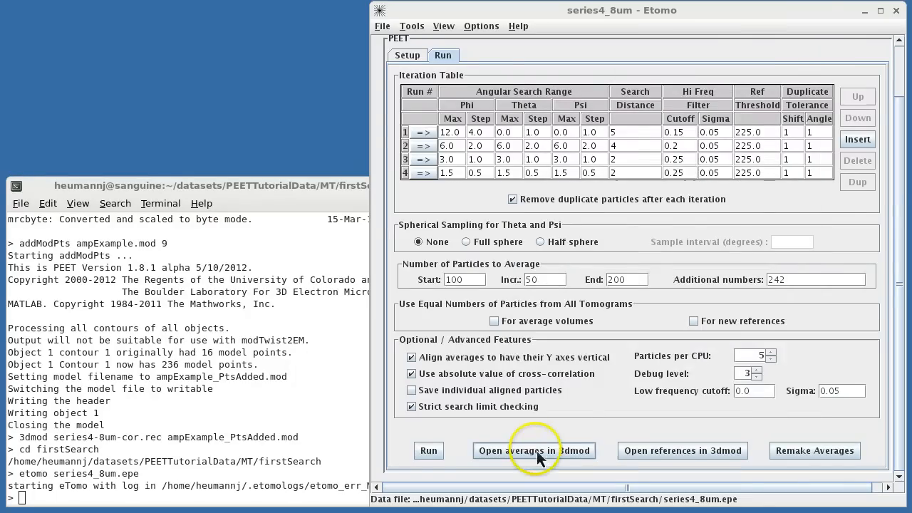
# Load the series4_8um averages in 3dmod and step through them in ZaP and Slicer.
pyautogui.click(534, 450)
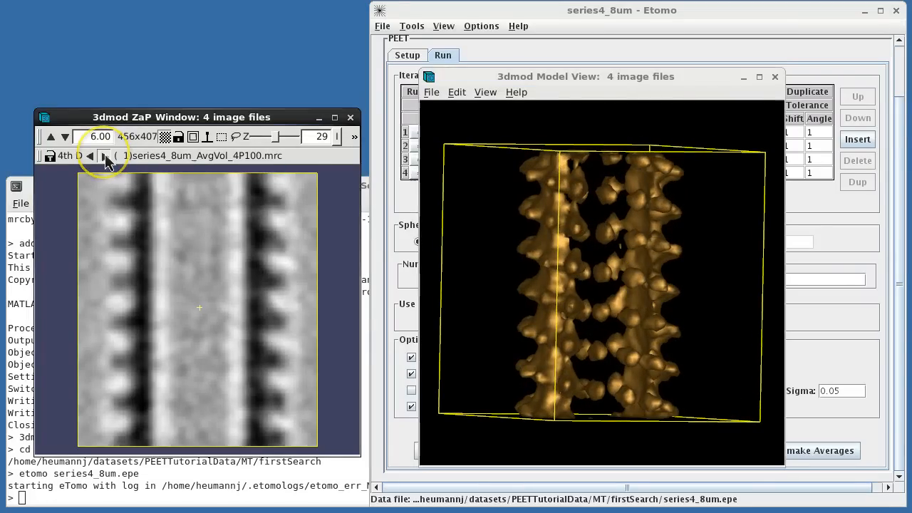
pyautogui.click(102, 155)
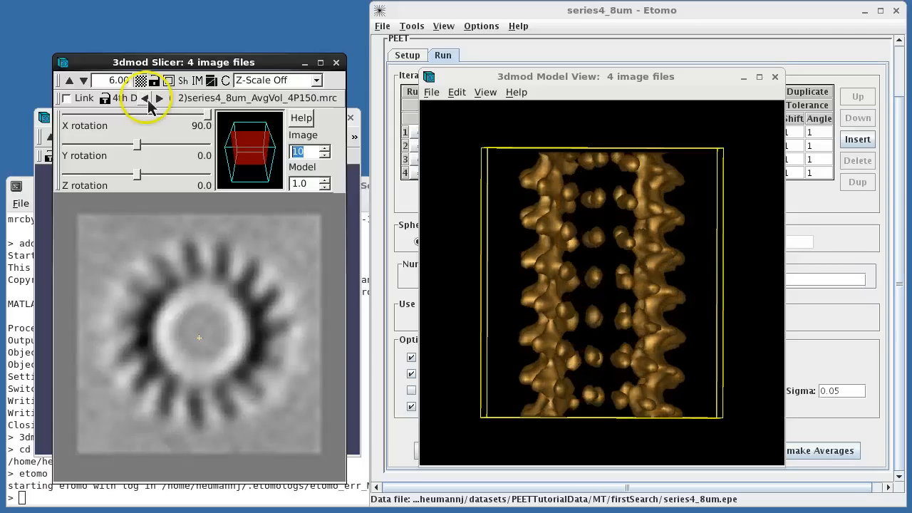
pyautogui.click(145, 98)
pyautogui.write('calcFSC *.prm')
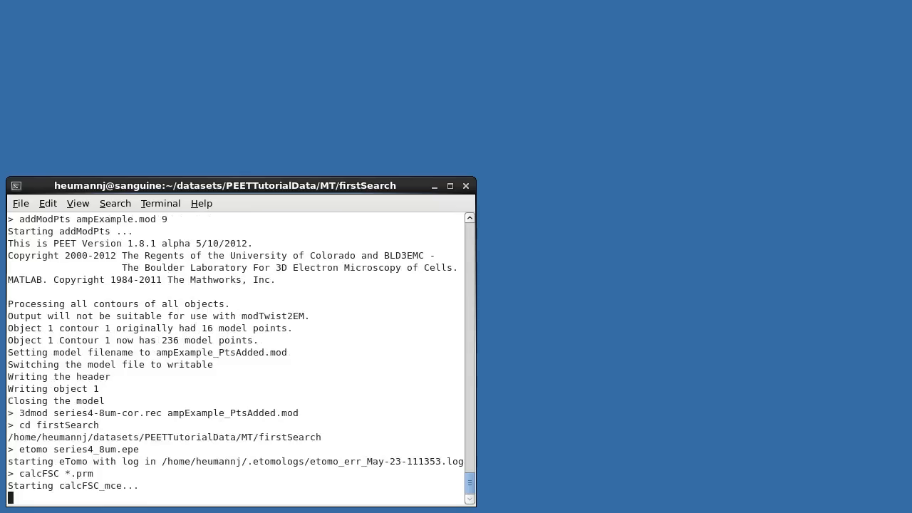
# Review the finished calcFSC output and launch plotFSC.
pyautogui.scroll(-3)
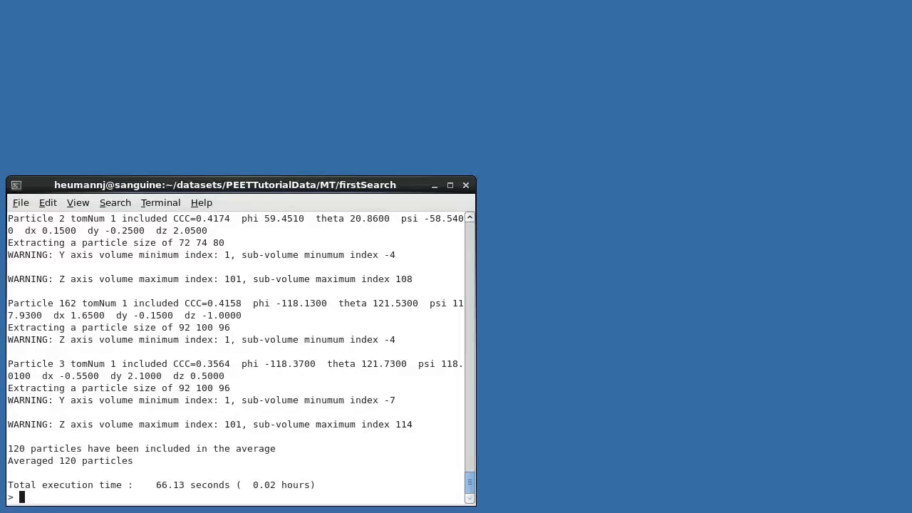
pyautogui.write('plotFSC')
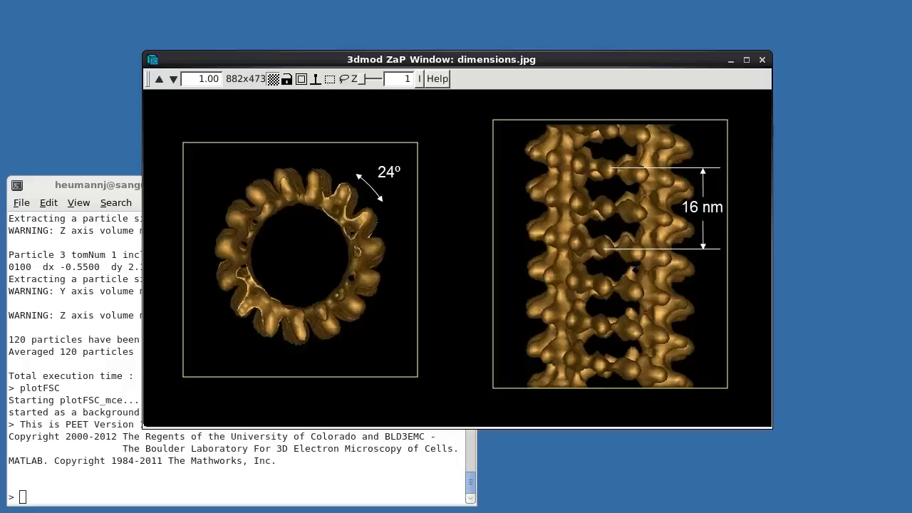
pyautogui.moveTo(779, 55)
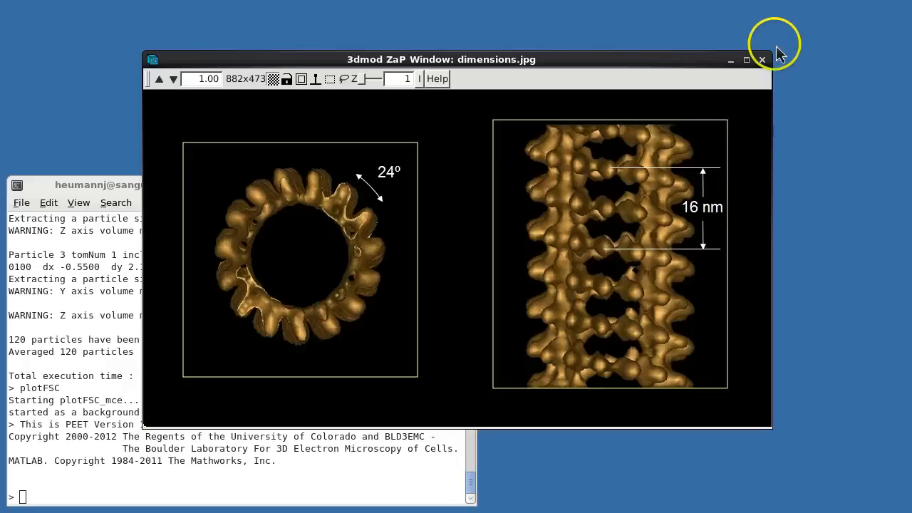
pyautogui.click(762, 60)
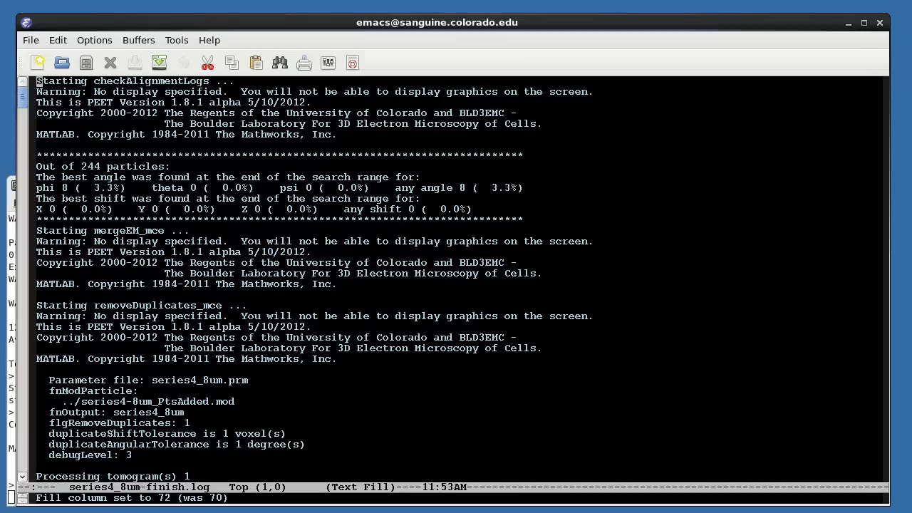
# Scroll through the checkAlignmentLogs summary for 244 particles in series4_8um-finish.log.
pyautogui.scroll(-3)
pyautogui.write('ge reorient.sh')
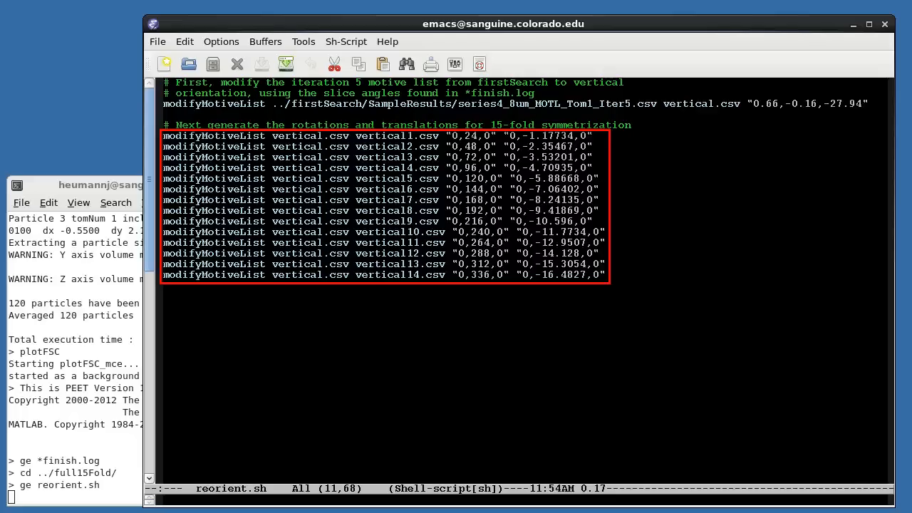
# Close Emacs after reviewing reorient.sh's modifyMotiveList commands.
pyautogui.click(885, 23)
pyautogui.write('etomo *.epe')
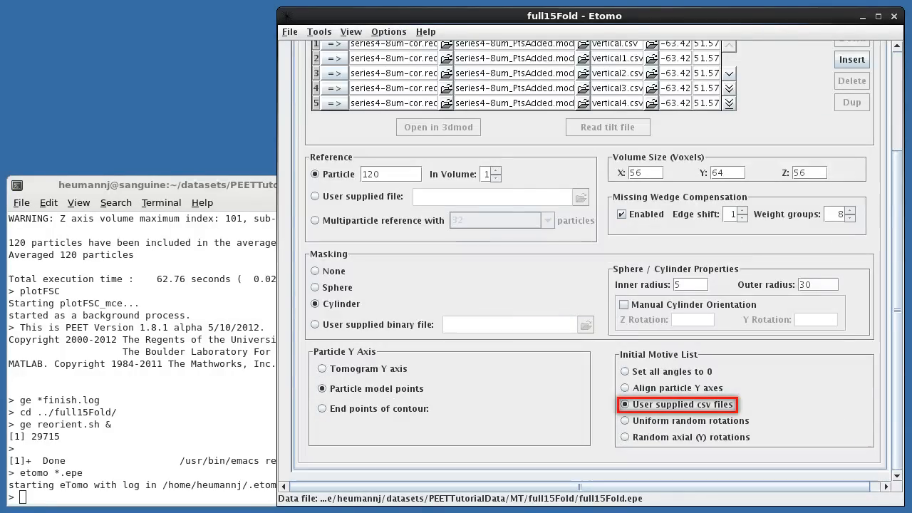
# Review the full15Fold Setup and Run settings, then load its averages in 3dmod.
pyautogui.scroll(3)
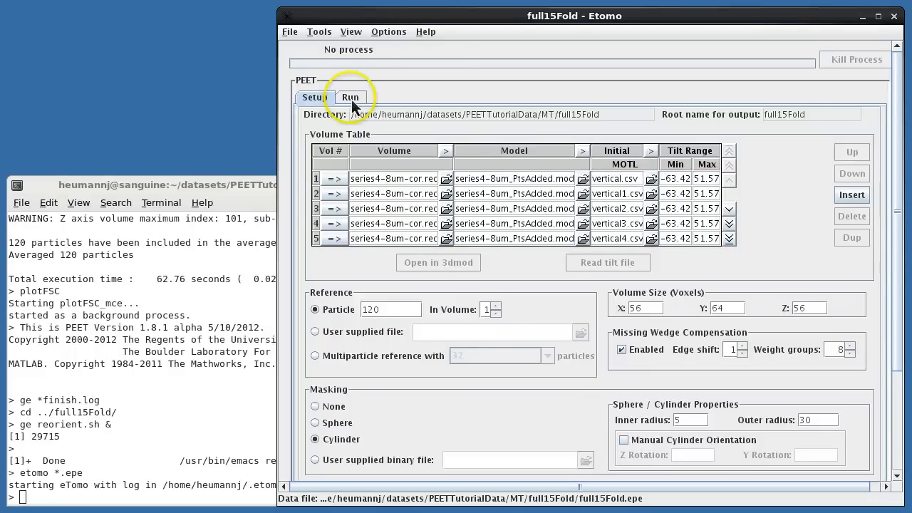
pyautogui.click(350, 97)
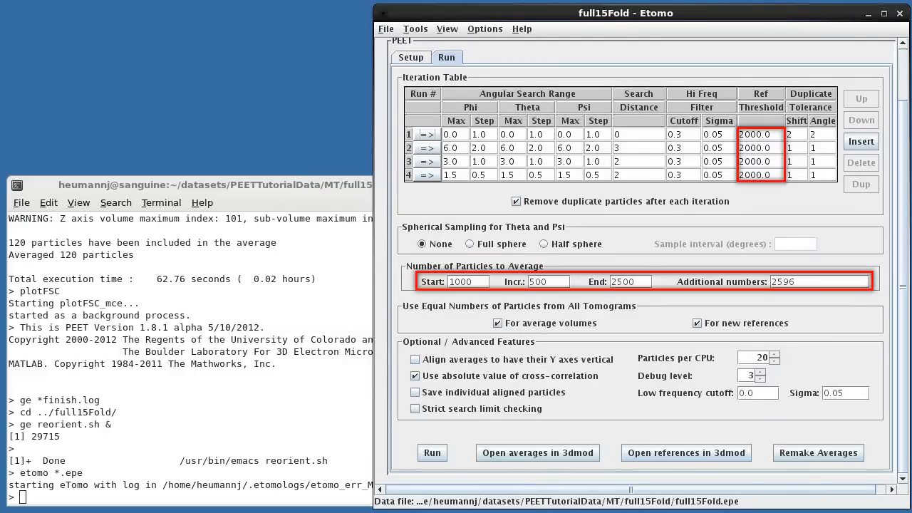
pyautogui.click(537, 452)
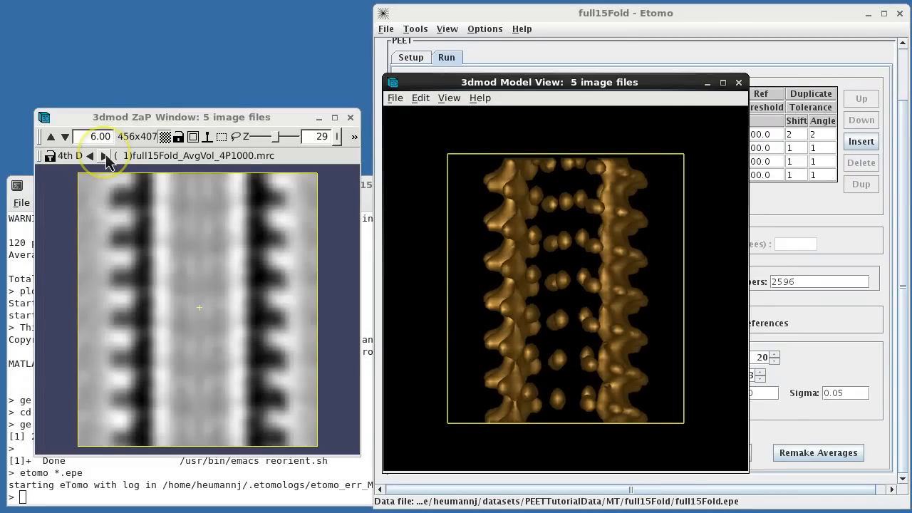
# Step to the next full15Fold average and rotate the isosurface to inspect its twist.
pyautogui.click(104, 155)
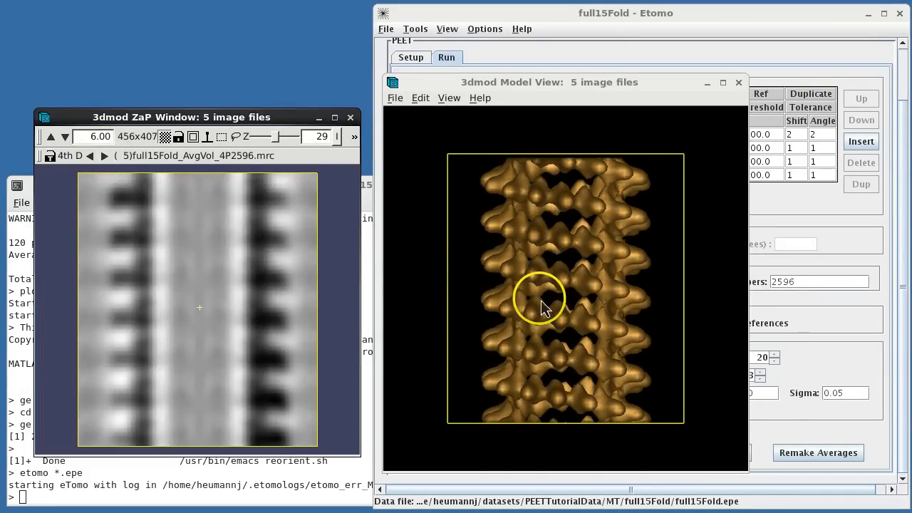
pyautogui.moveTo(542, 310); pyautogui.dragTo(663, 314)
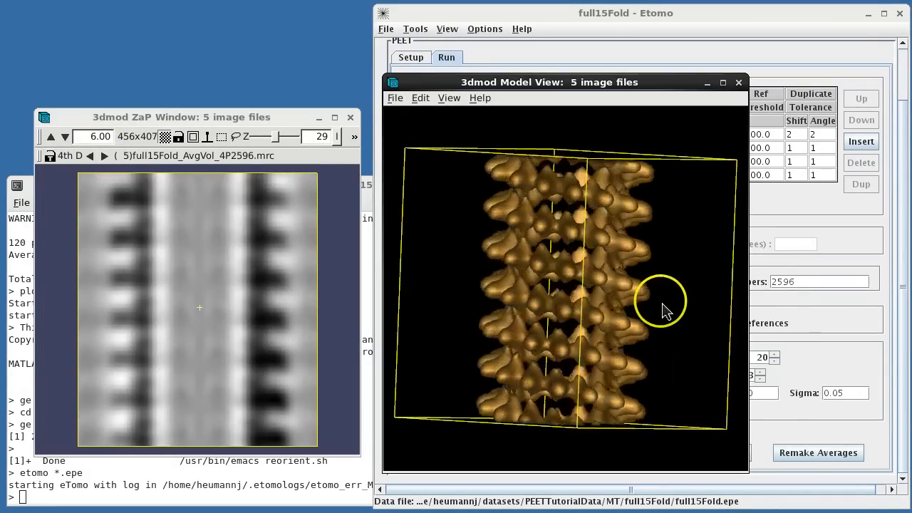
pyautogui.moveTo(663, 299); pyautogui.dragTo(563, 303)
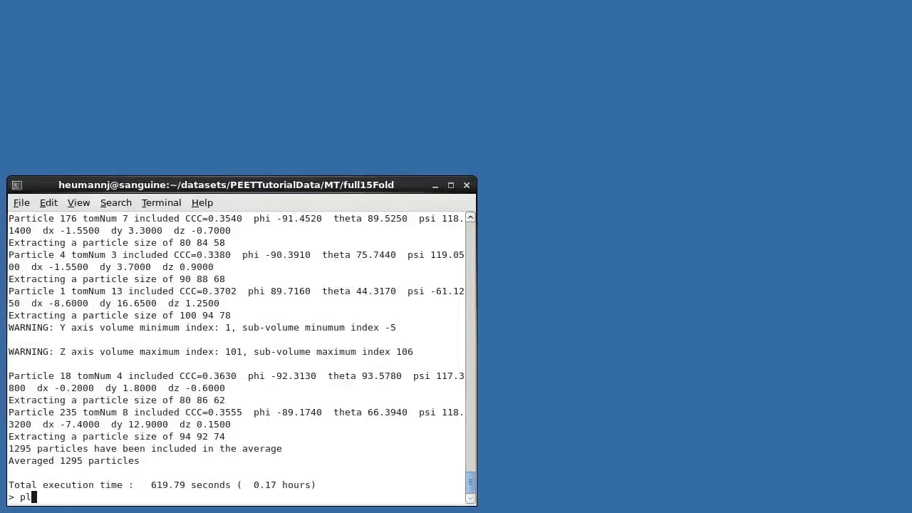
# Run plotFSC to show the FSC curves for 259–1295 particles, then close the figure.
pyautogui.press('Return')
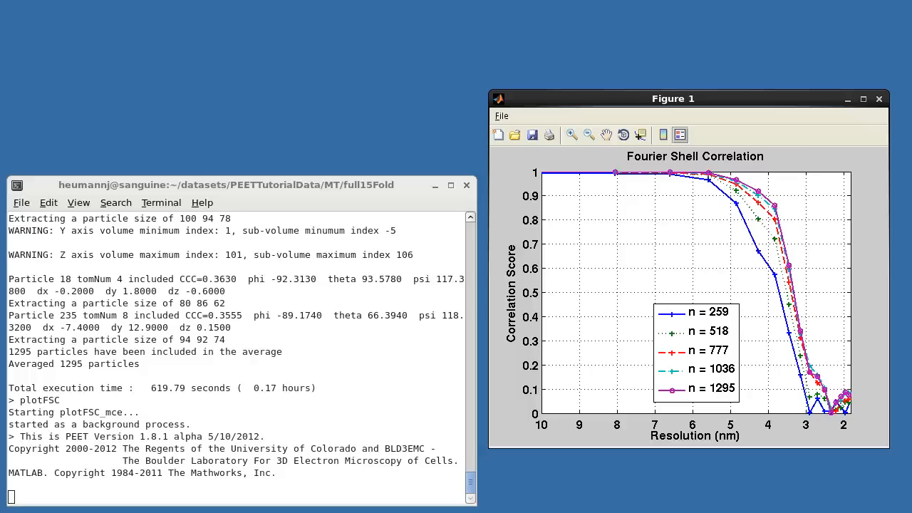
pyautogui.moveTo(880, 111)
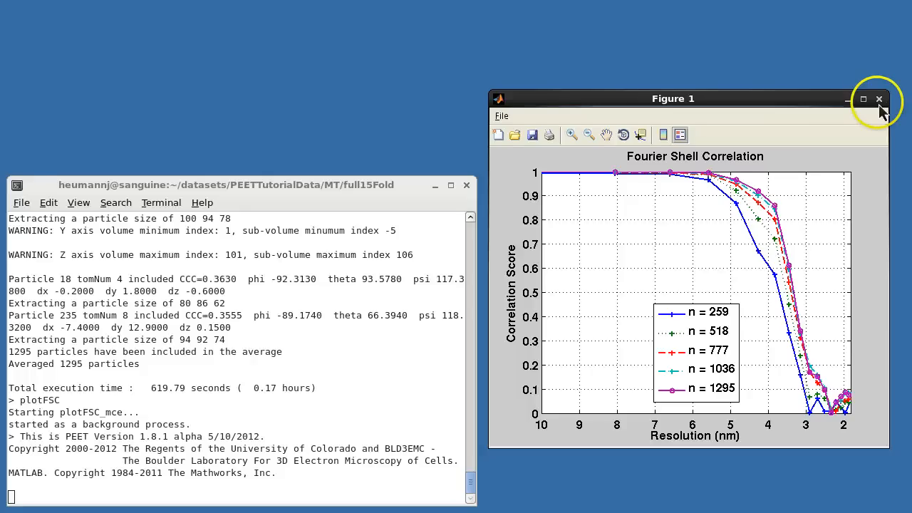
pyautogui.click(879, 99)
pyautogui.write('3dmod series4-8um-cor.rec mt')
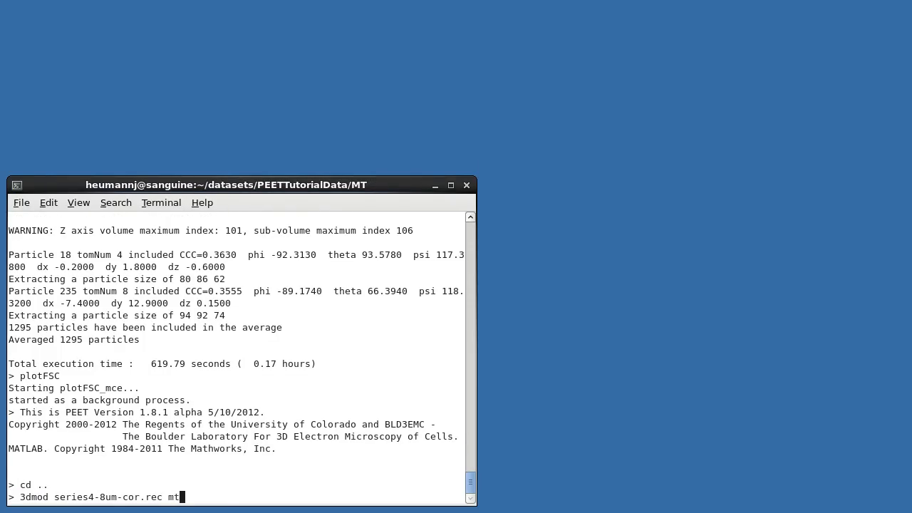
pyautogui.write('2Example.mod')
pyautogui.press('Return')
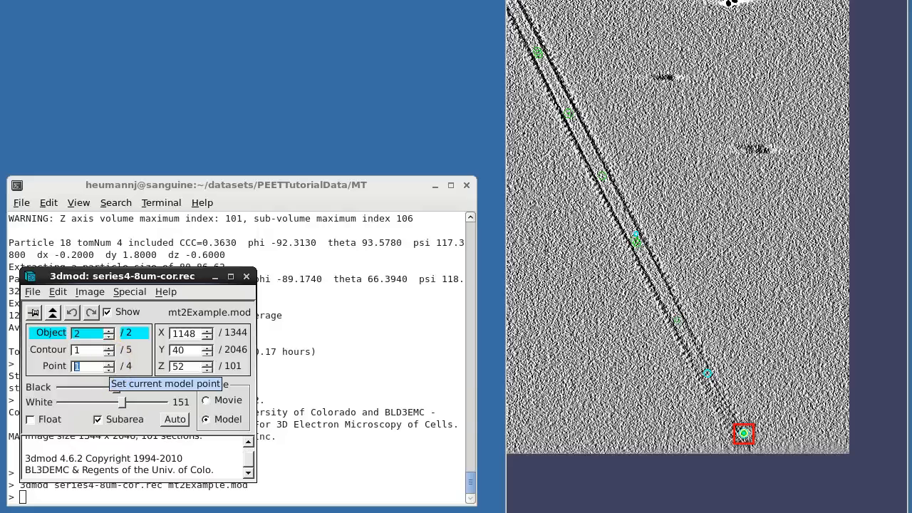
pyautogui.click(707, 376)
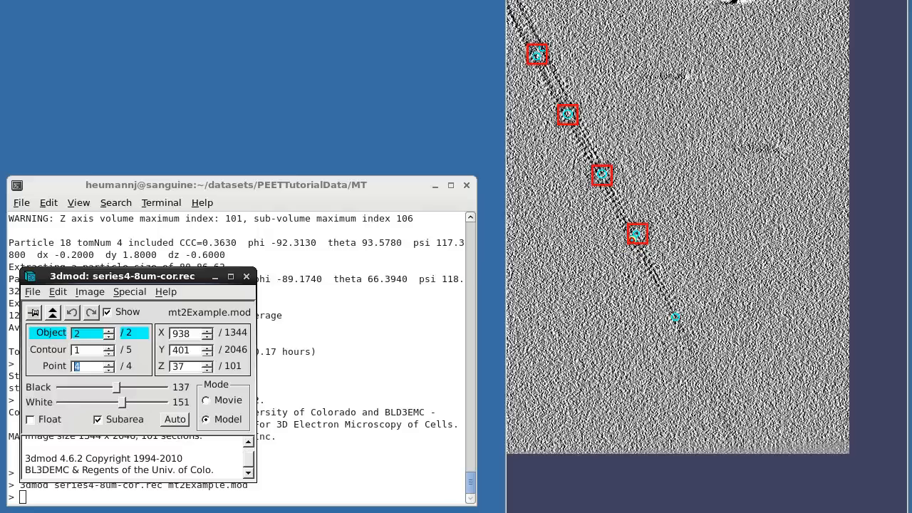
pyautogui.moveTo(620, 250)
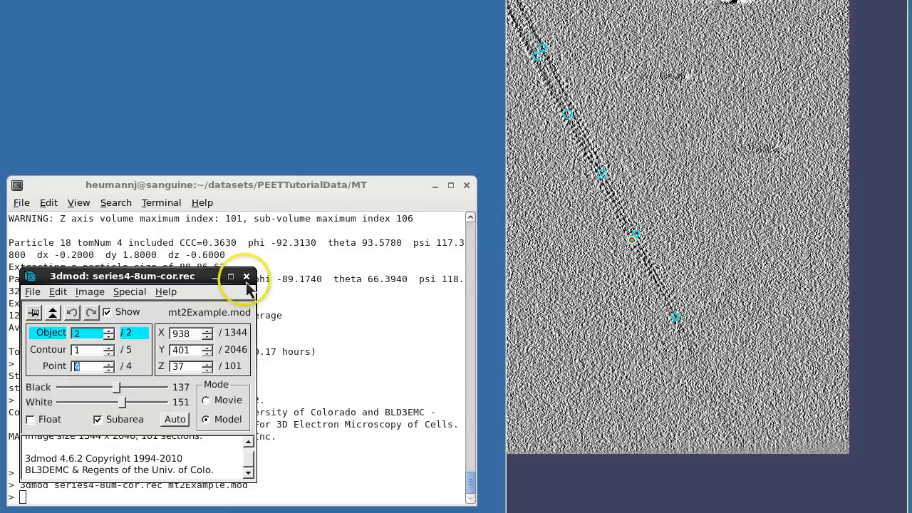
pyautogui.click(246, 277)
pyautogui.write('addModPts mt2Example.mod')
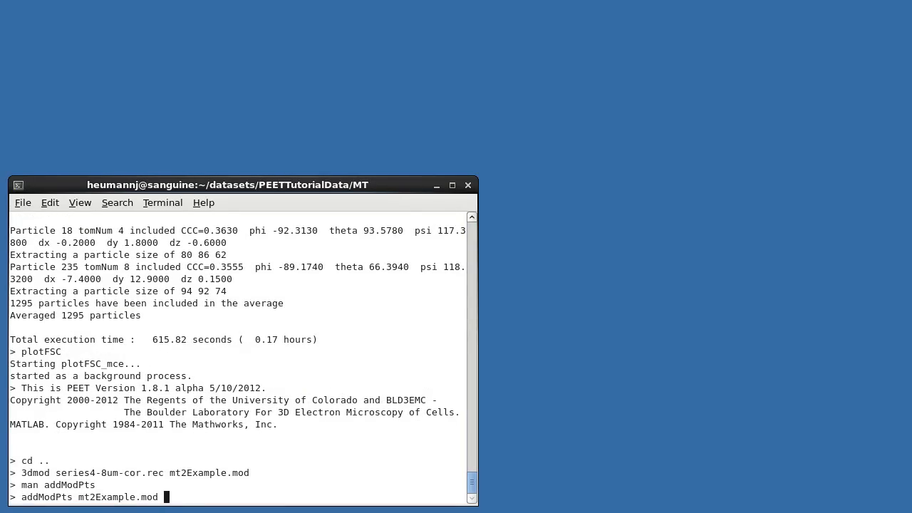
# Run addModPts mt2Example.mod 9 T and view mt2Example_PtsAdded.mod on series4-8um-cor.rec in 3dmod.
pyautogui.press('Return')
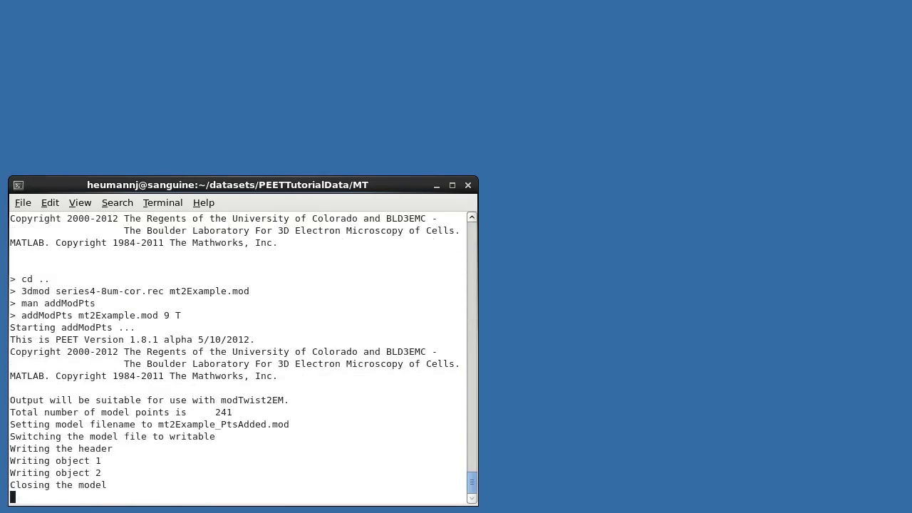
pyautogui.write('3dmod series4-8um-cor.rec mt2Example')
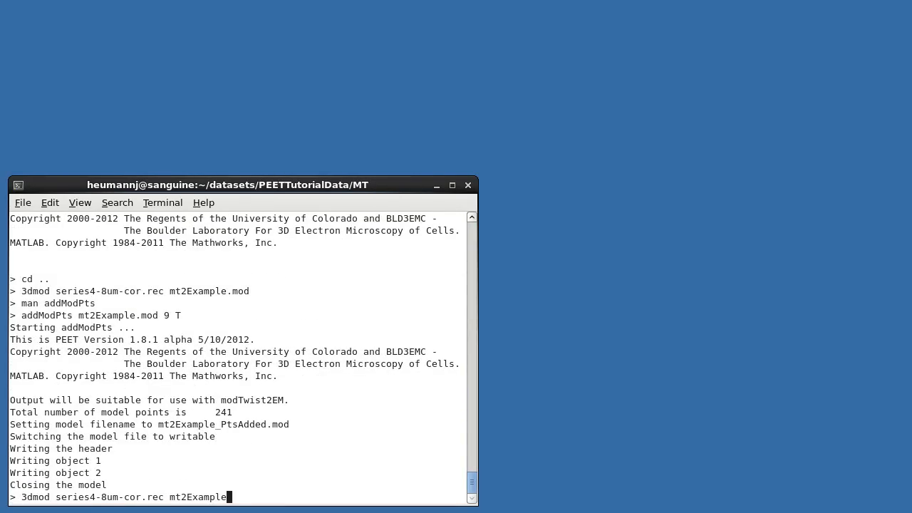
pyautogui.press('Return')
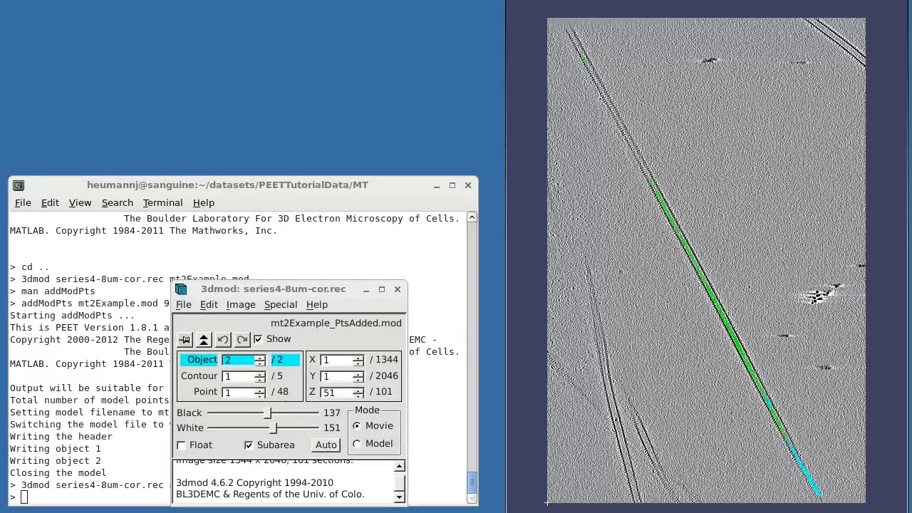
pyautogui.moveTo(397, 293)
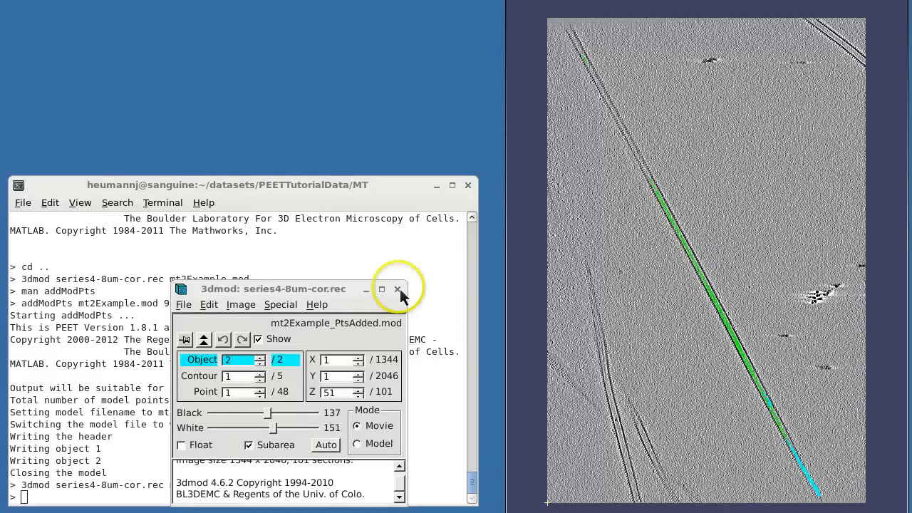
pyautogui.click(397, 289)
pyautogui.write('modTwist2')
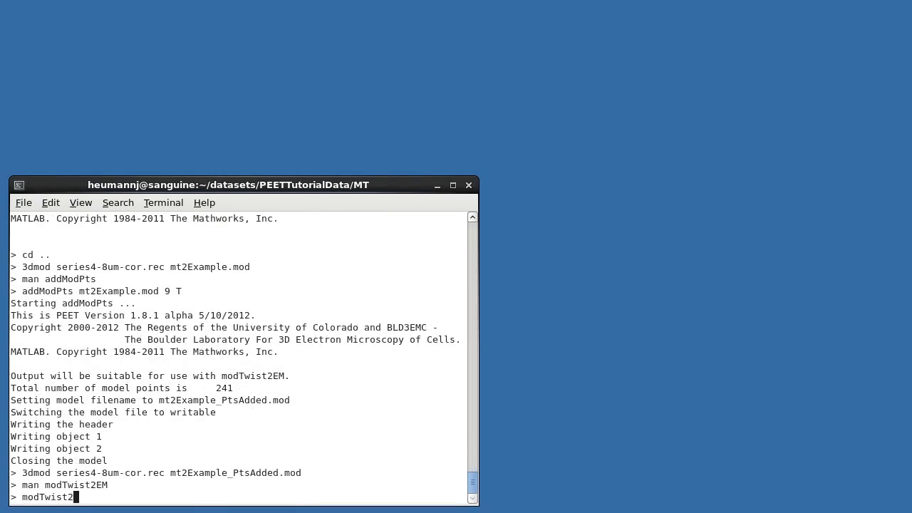
# Run modTwist2EM to write mt2Example_PtsAdded_Twisted.mod, list it, and look up man stalkInit.
pyautogui.press('Return')
pyautogui.write('ls *.csv')
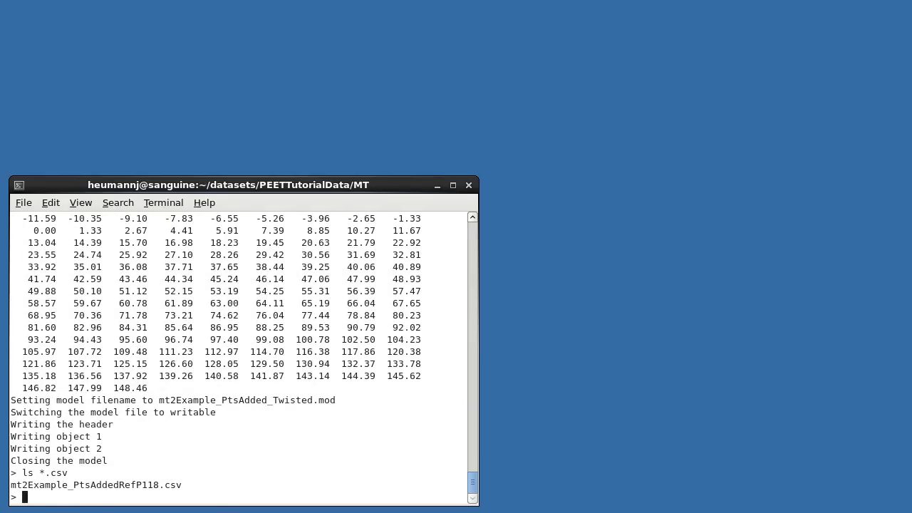
pyautogui.write('ls mt2Example_PtsAdded_Twisted.mod')
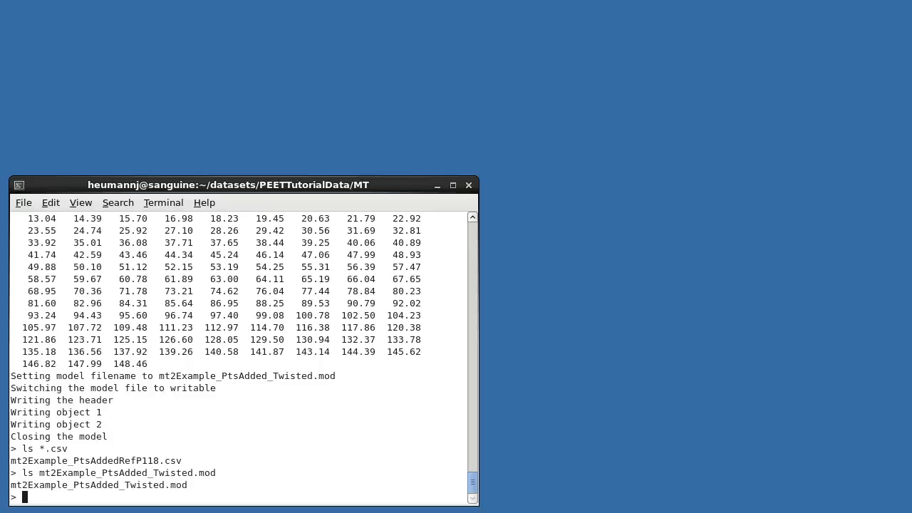
pyautogui.write('man stalkInit')
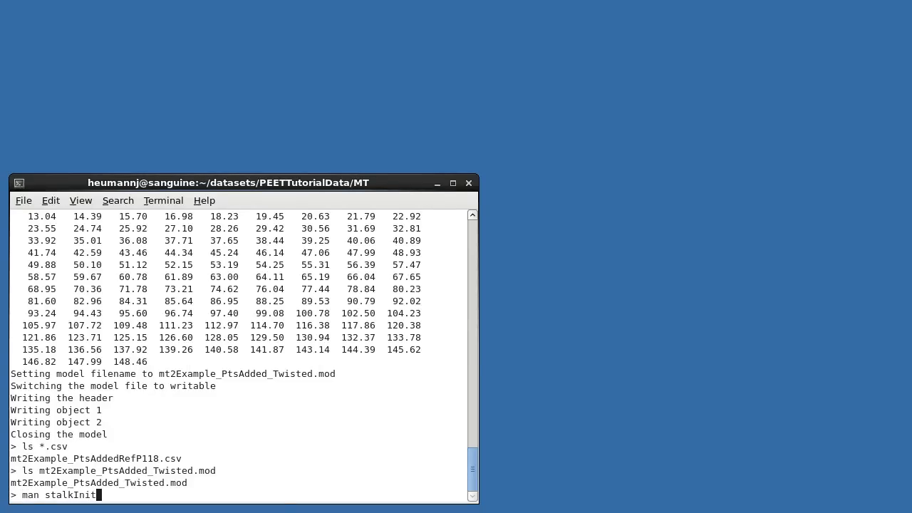
pyautogui.press('Return')
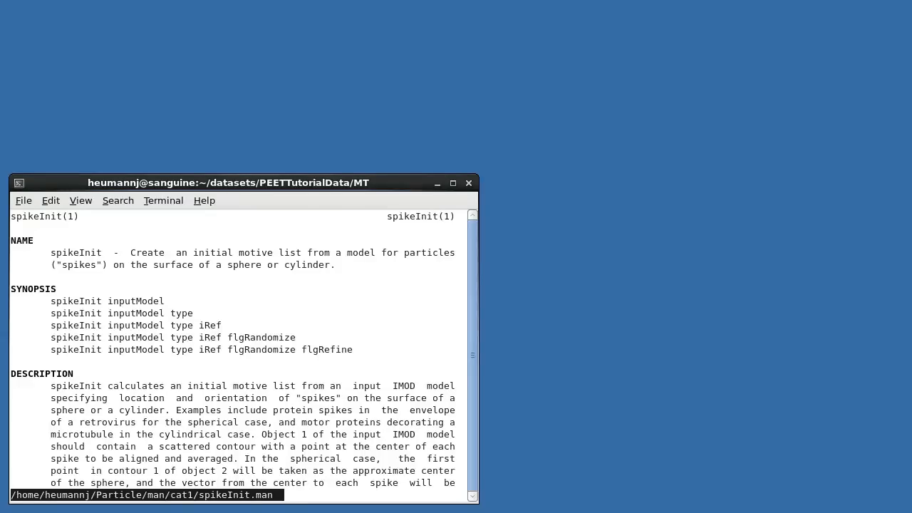
pyautogui.press('q')
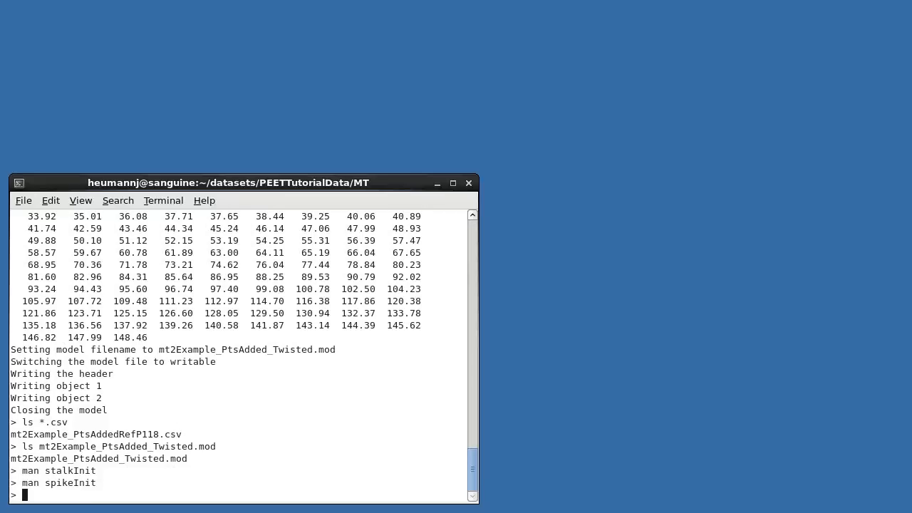